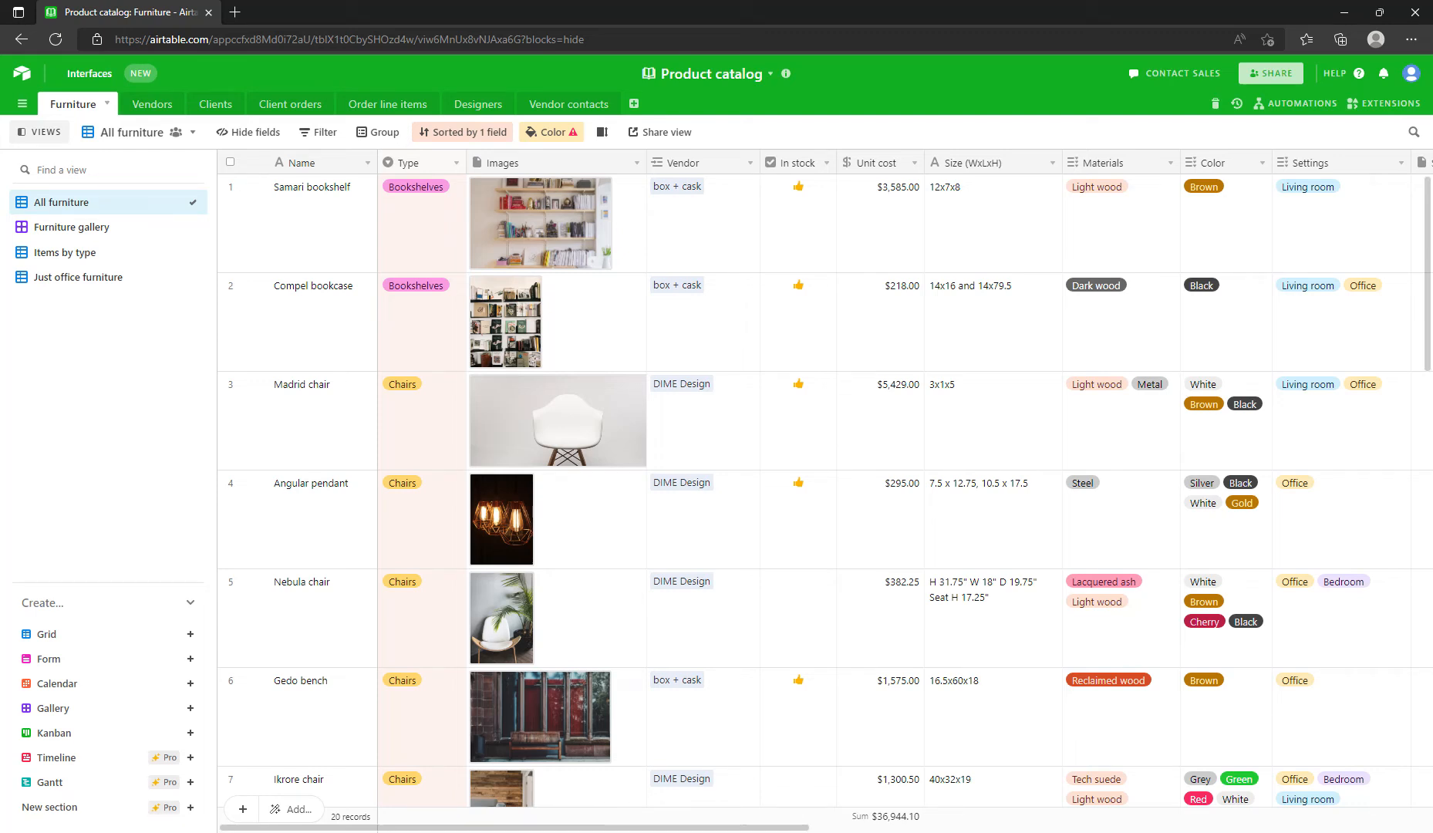
# Generate a personal Airtable API key from the account overview, then return to Product catalog.
pyautogui.click(1412, 74)
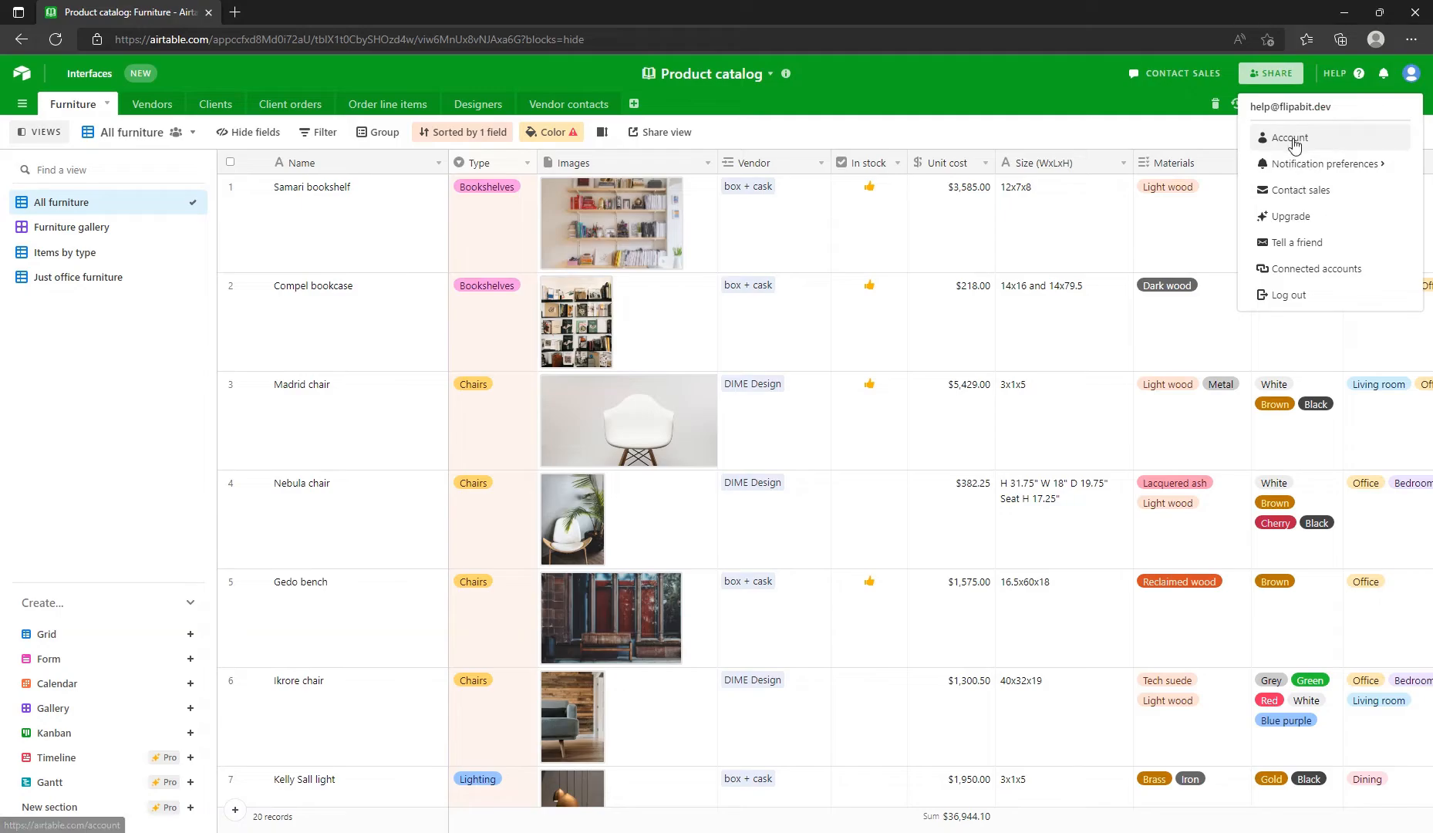
pyautogui.click(1293, 137)
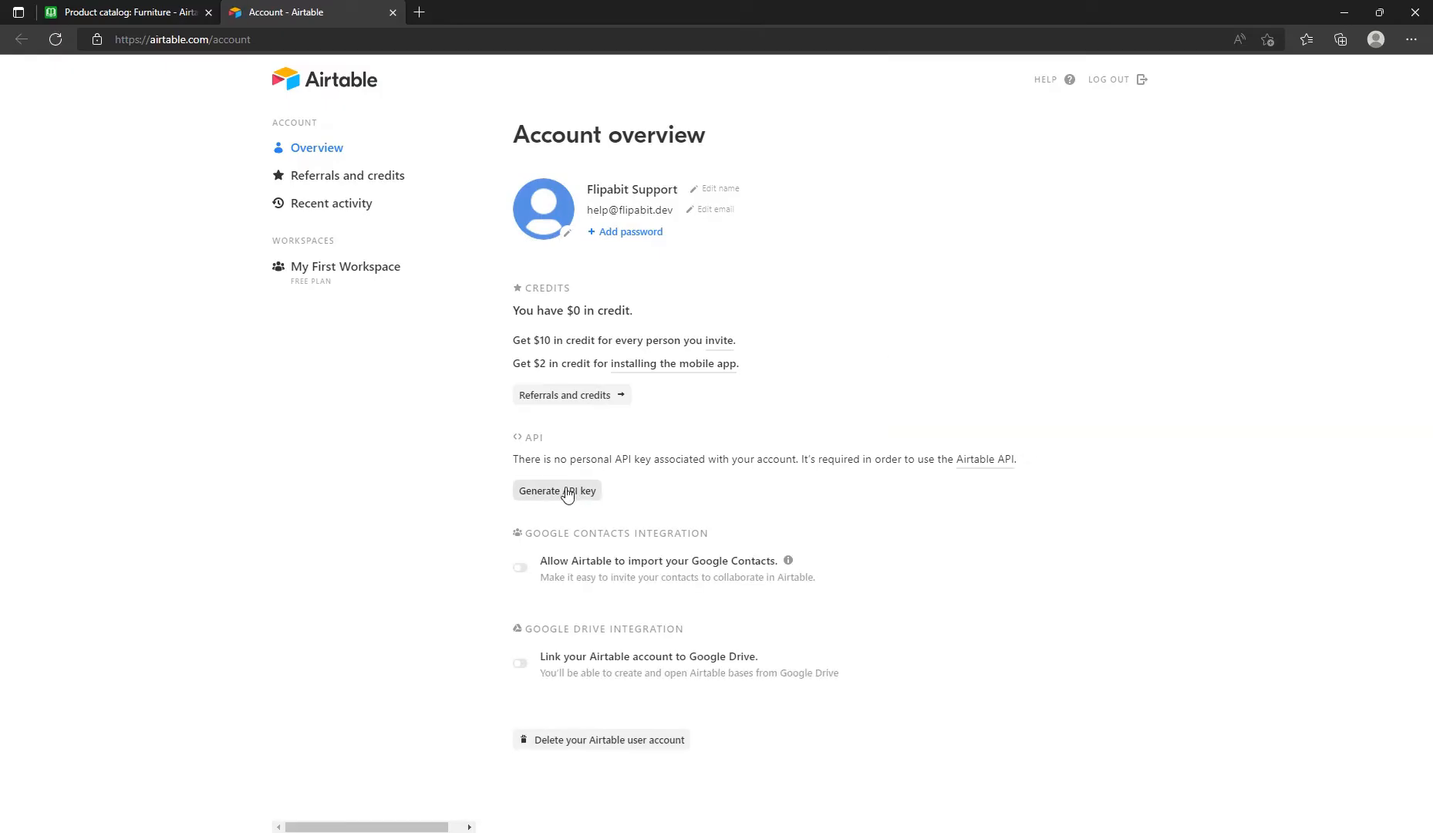
pyautogui.click(556, 491)
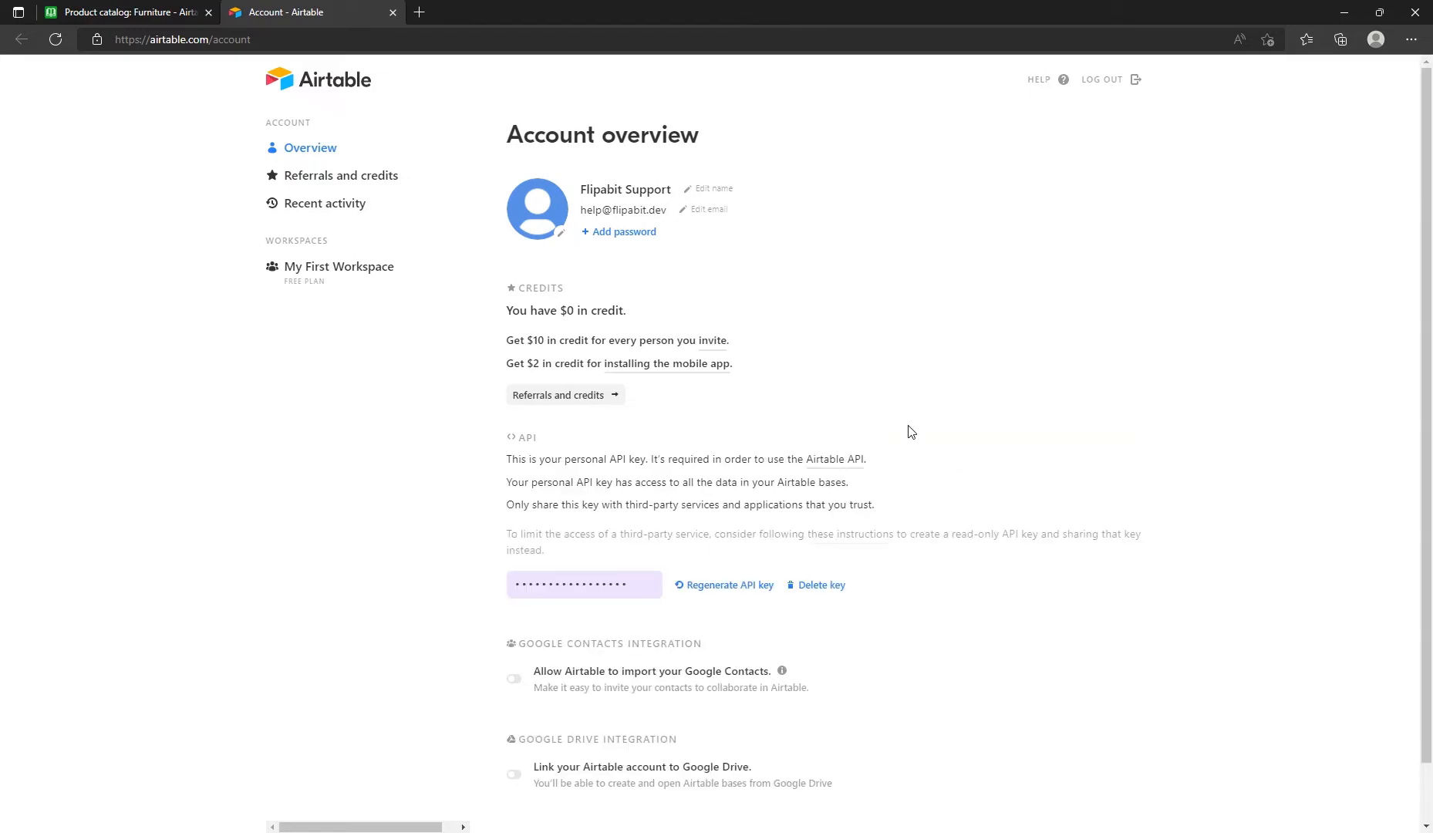
pyautogui.click(128, 11)
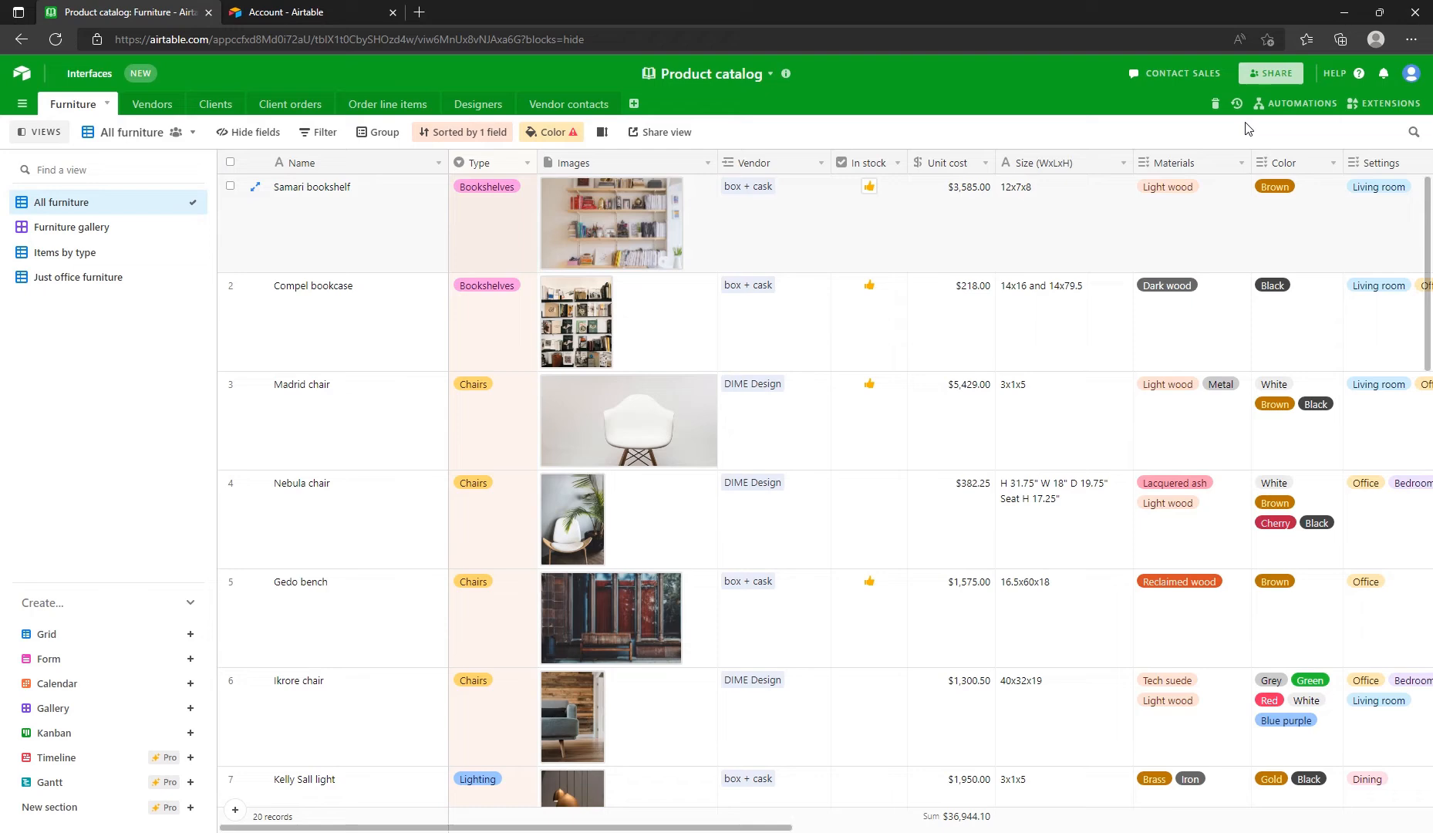
pyautogui.moveTo(1311, 96)
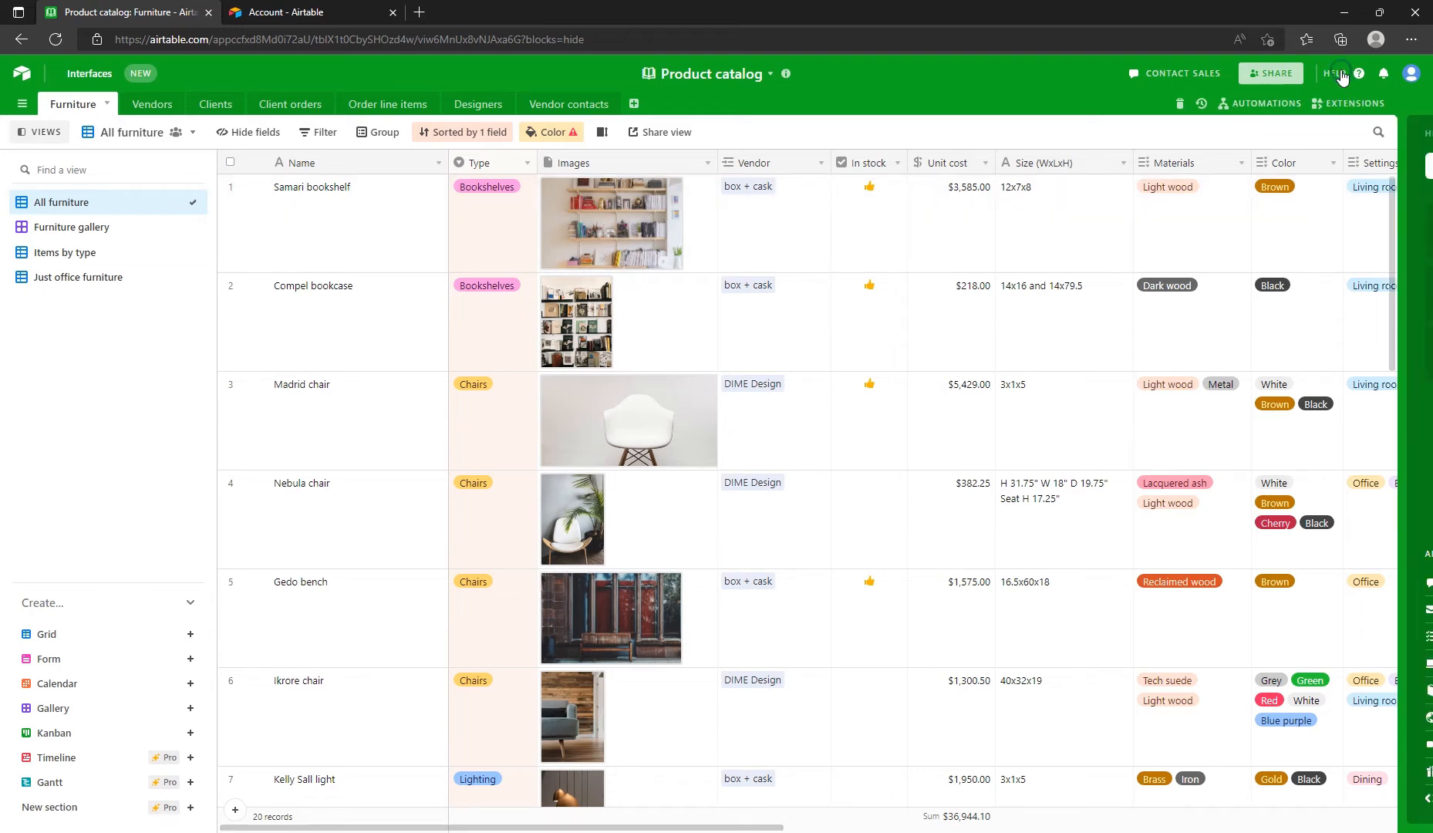
# Show the real API key in Product catalog's Authentication docs and select the Furniture request URL.
pyautogui.click(1338, 73)
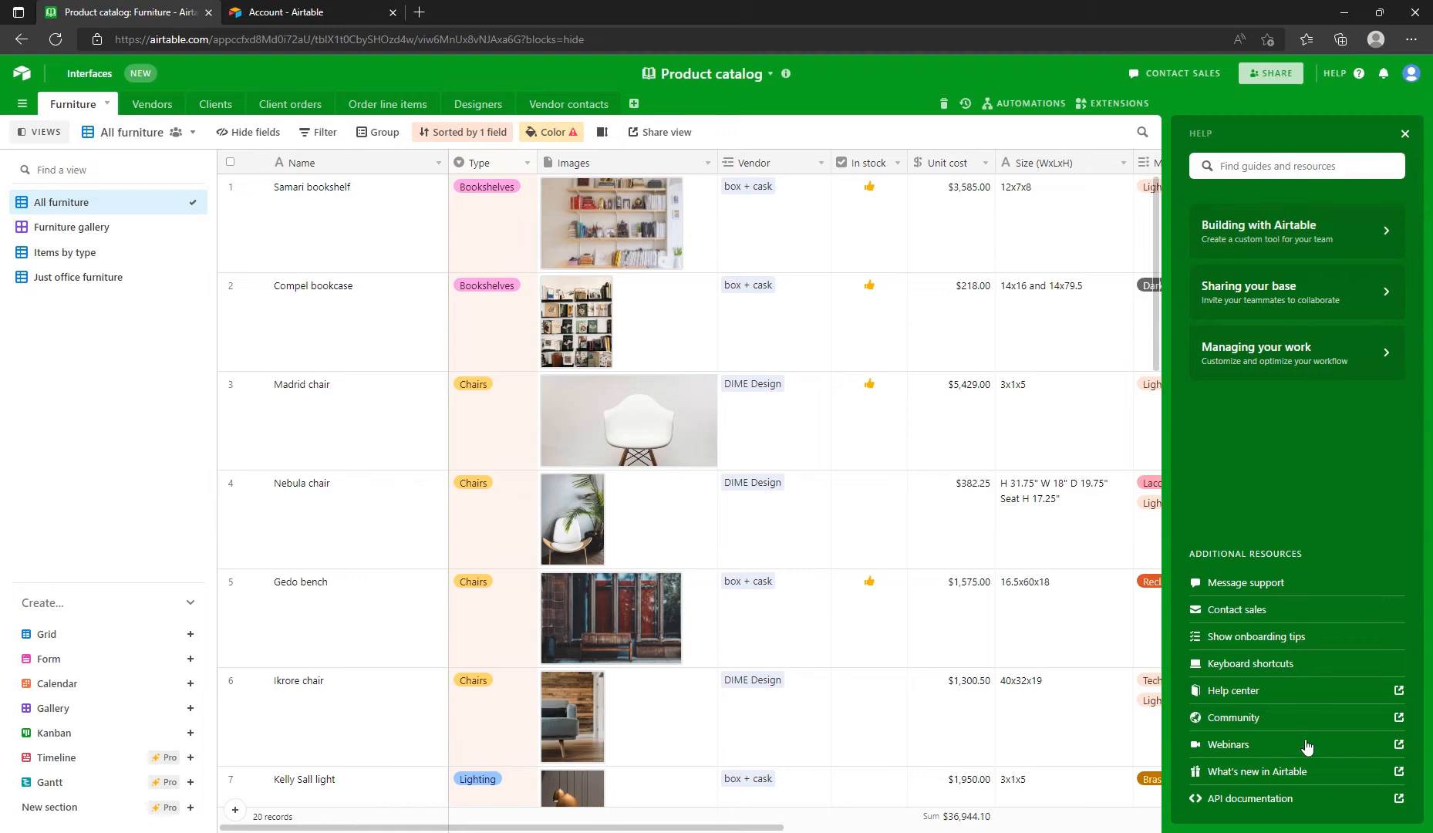
pyautogui.click(1250, 798)
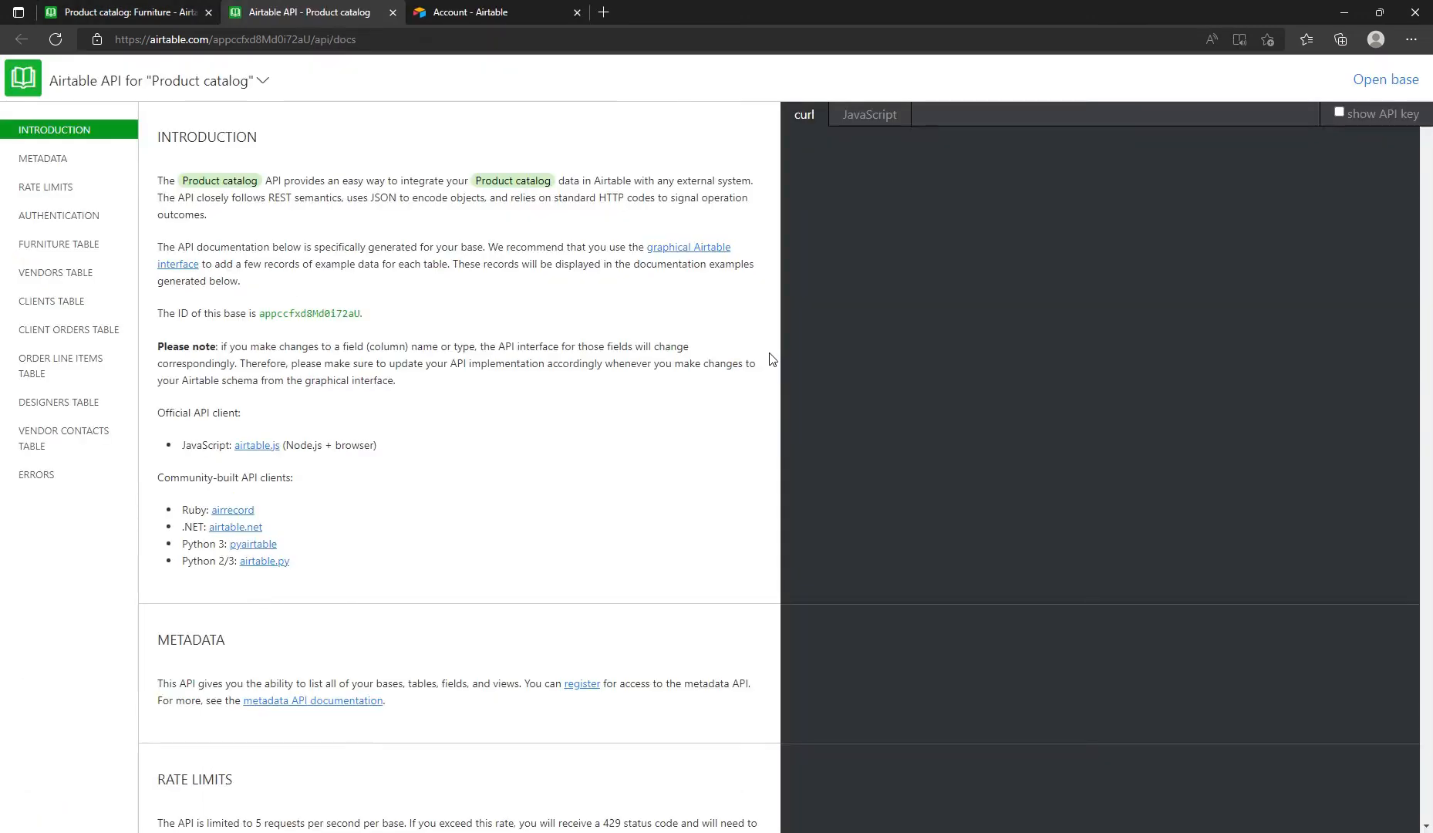
pyautogui.click(58, 215)
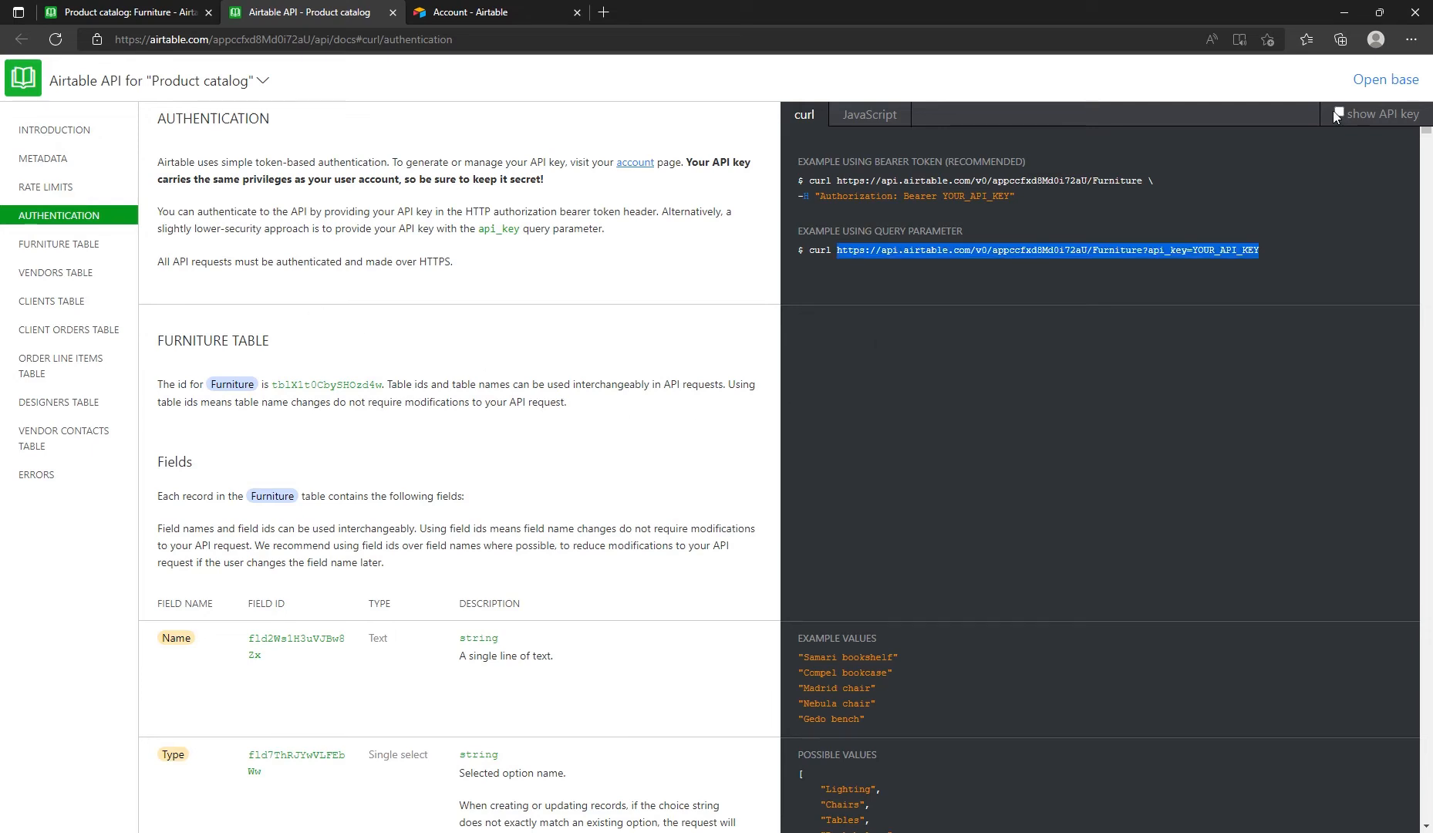
pyautogui.click(1337, 114)
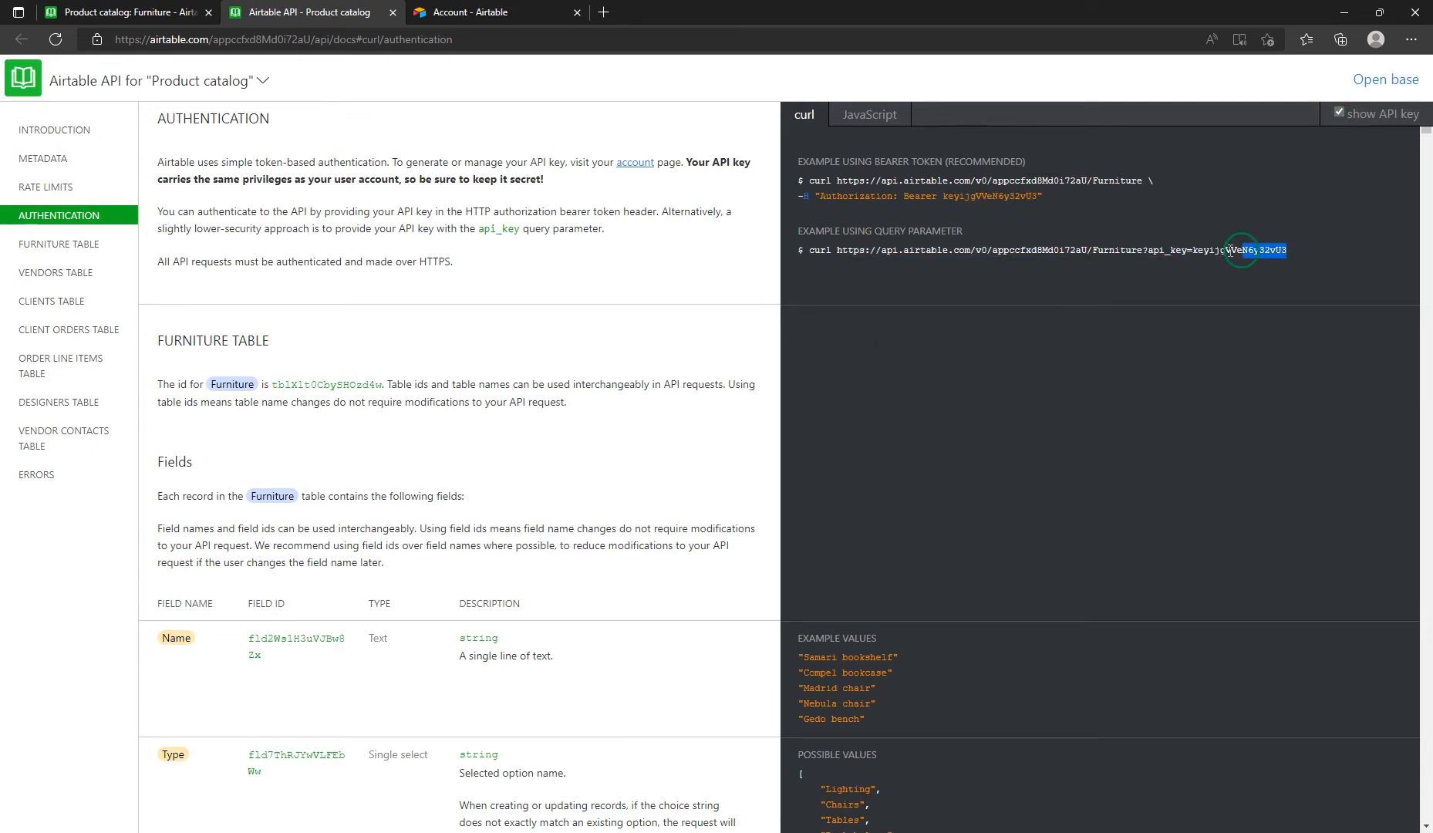
pyautogui.doubleClick(1051, 250)
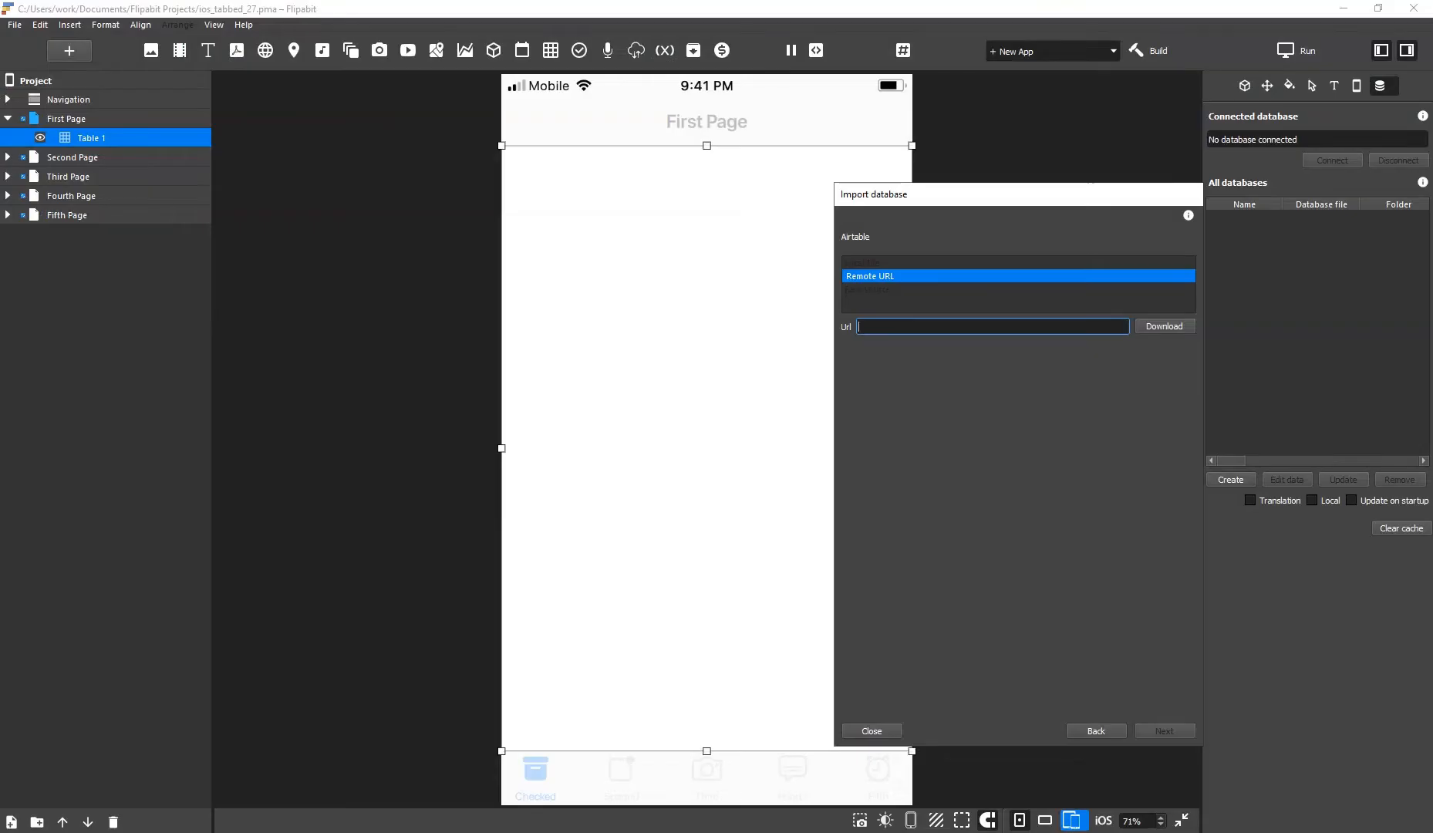
# Paste the Furniture API URL into Flipabit's remote Url field and download the table data.
pyautogui.rightClick(992, 326)
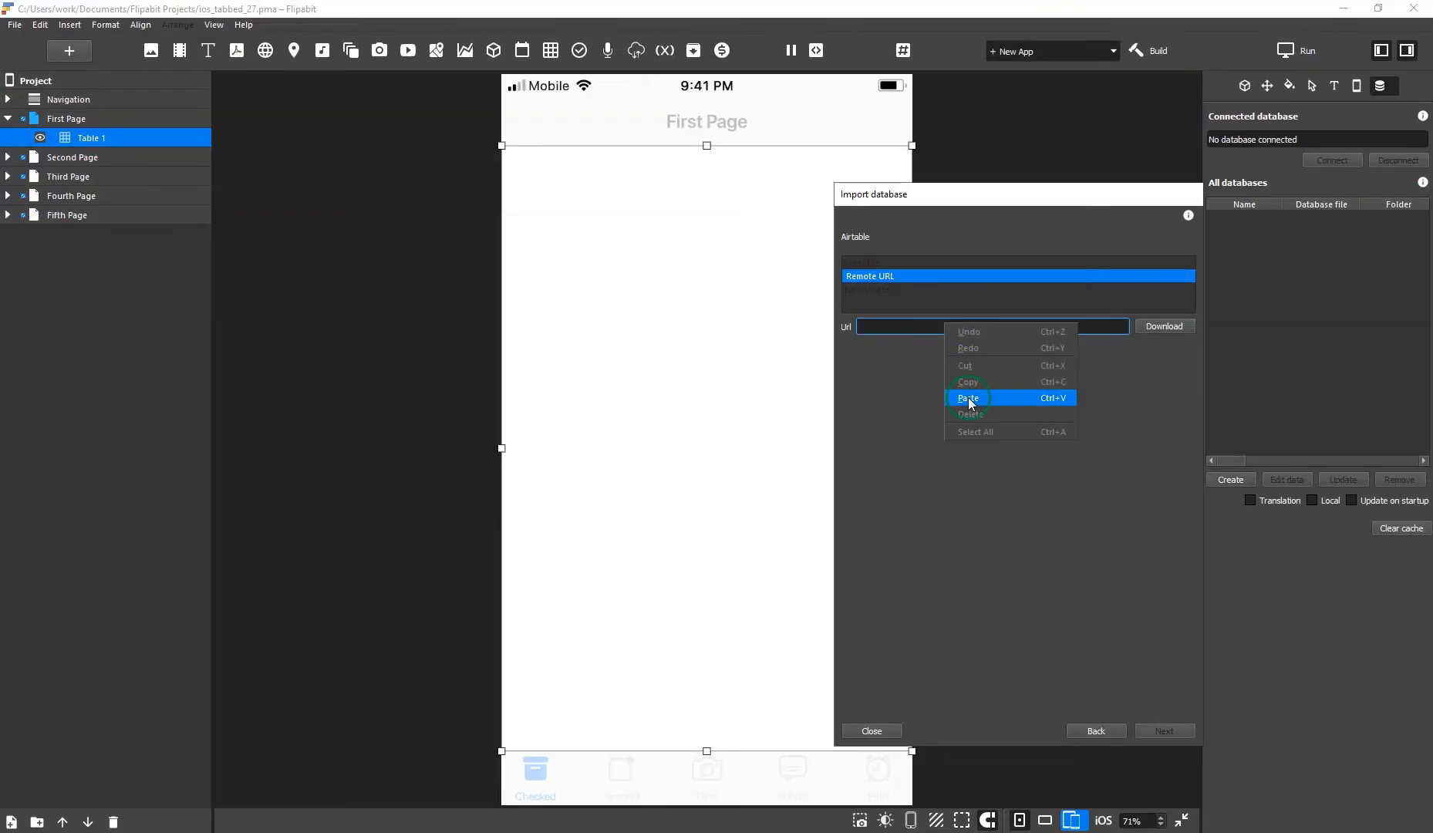
pyautogui.click(968, 398)
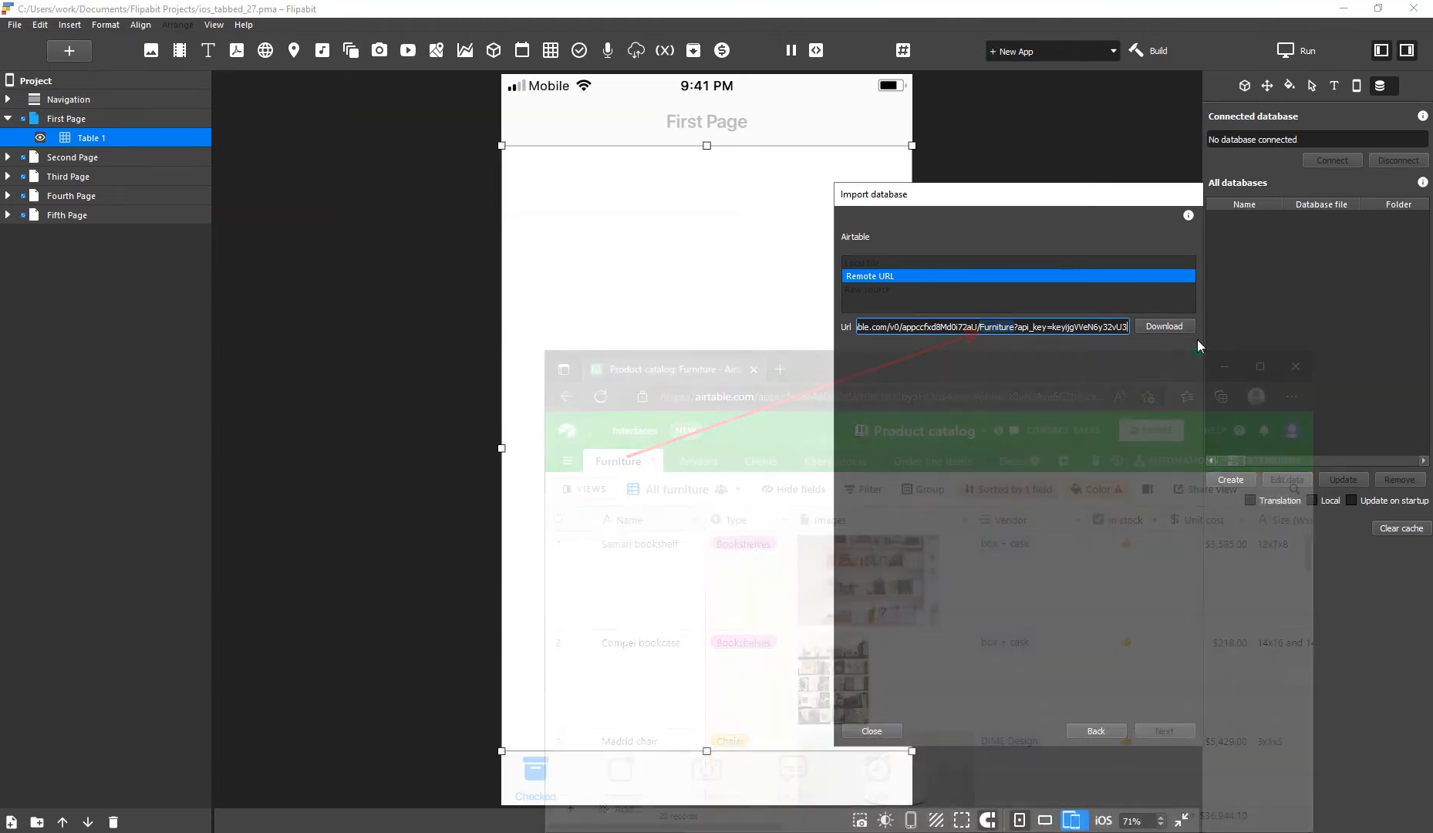
pyautogui.click(1163, 326)
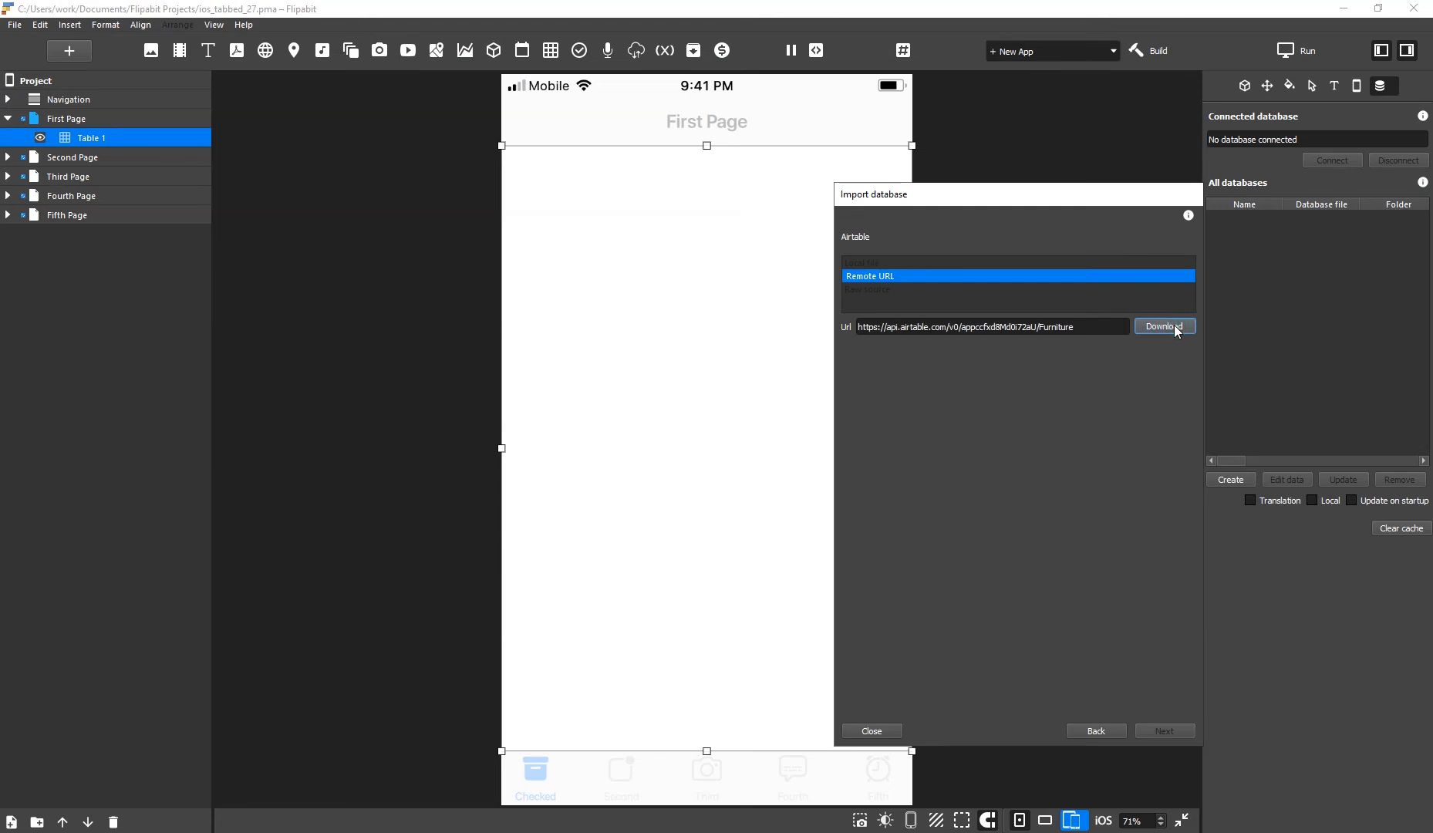
pyautogui.click(1163, 326)
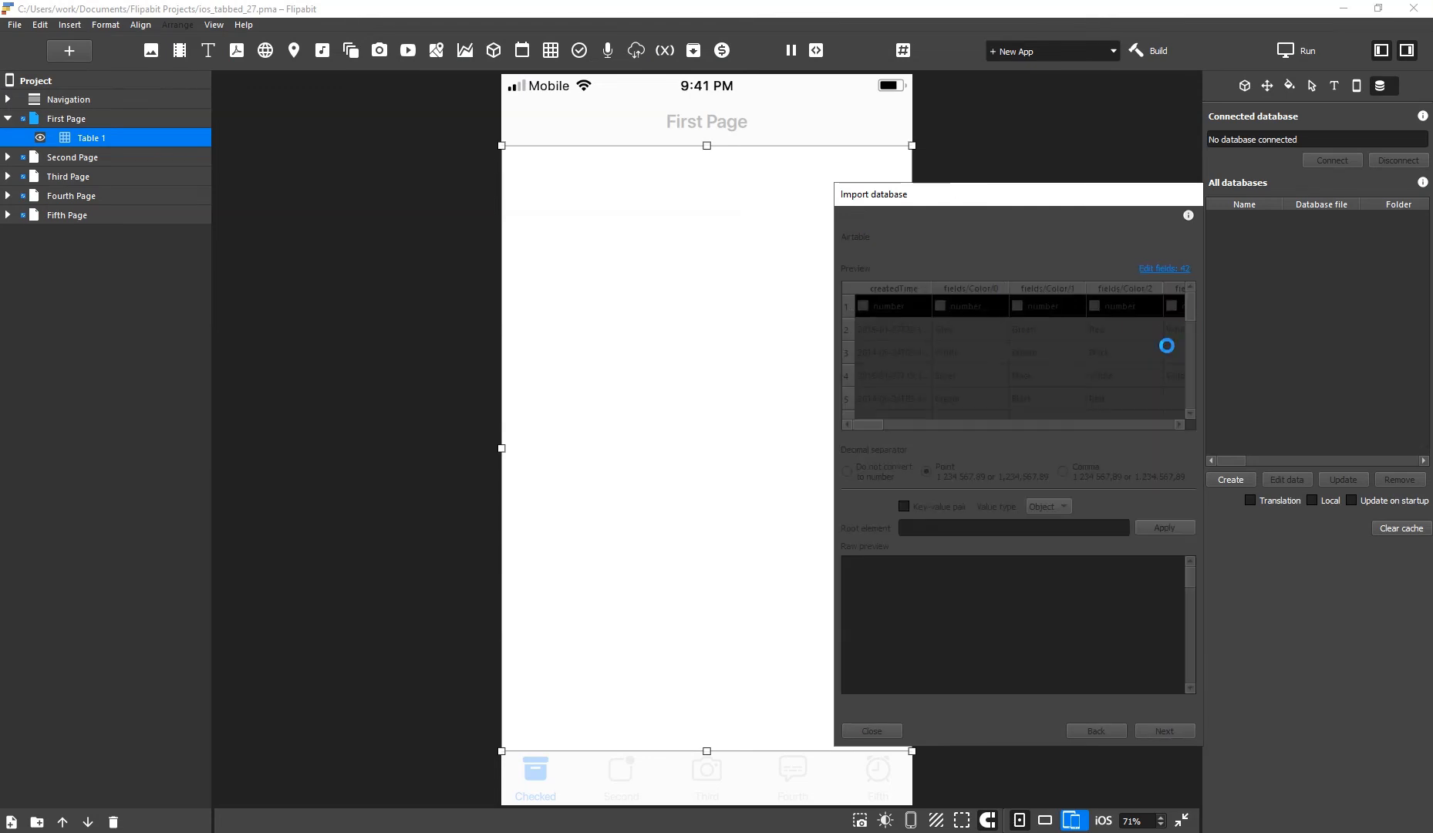
# Finish importing Furniture as the connected database and view its records in SQL Designer.
pyautogui.click(869, 730)
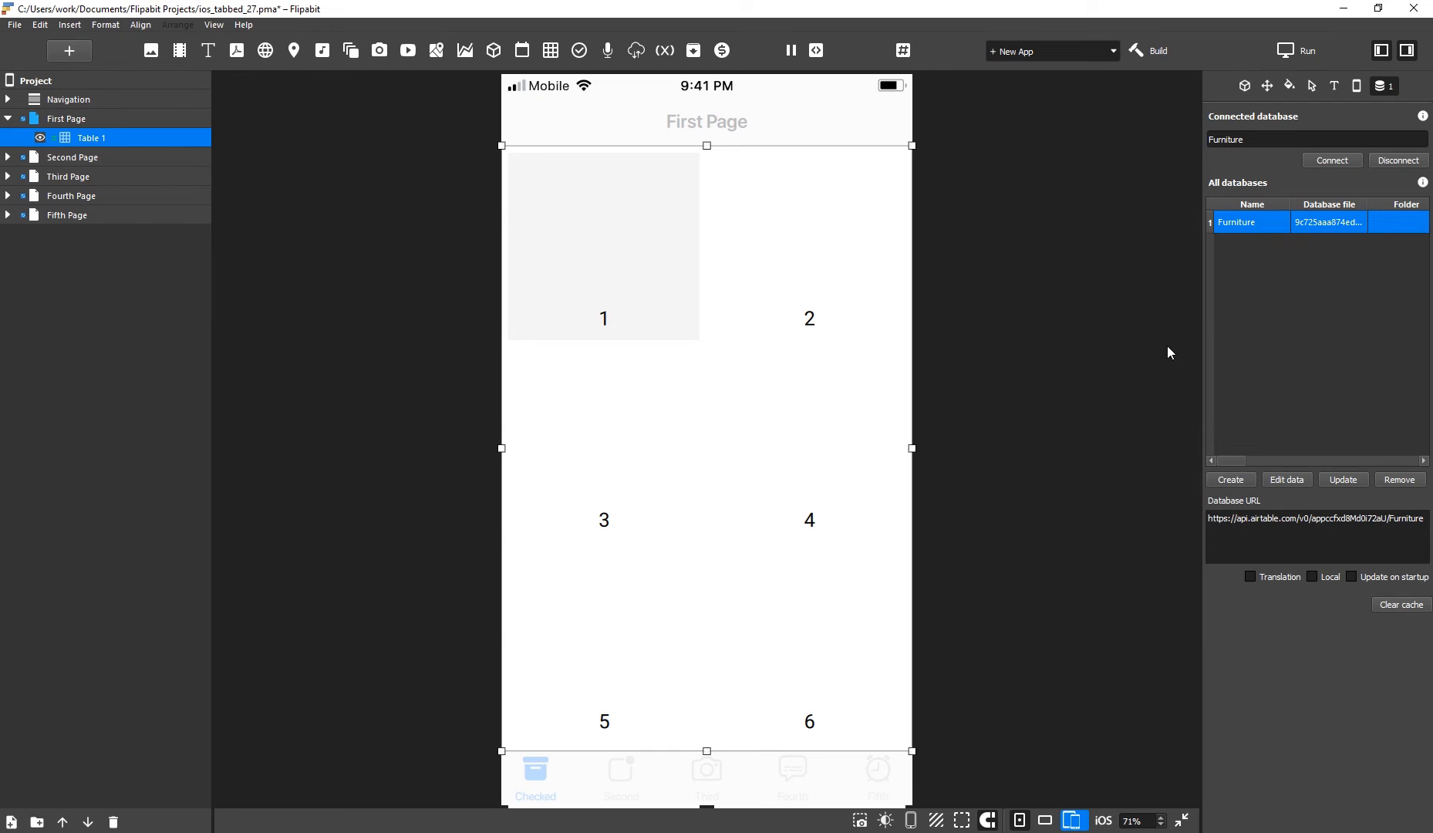
pyautogui.click(1285, 479)
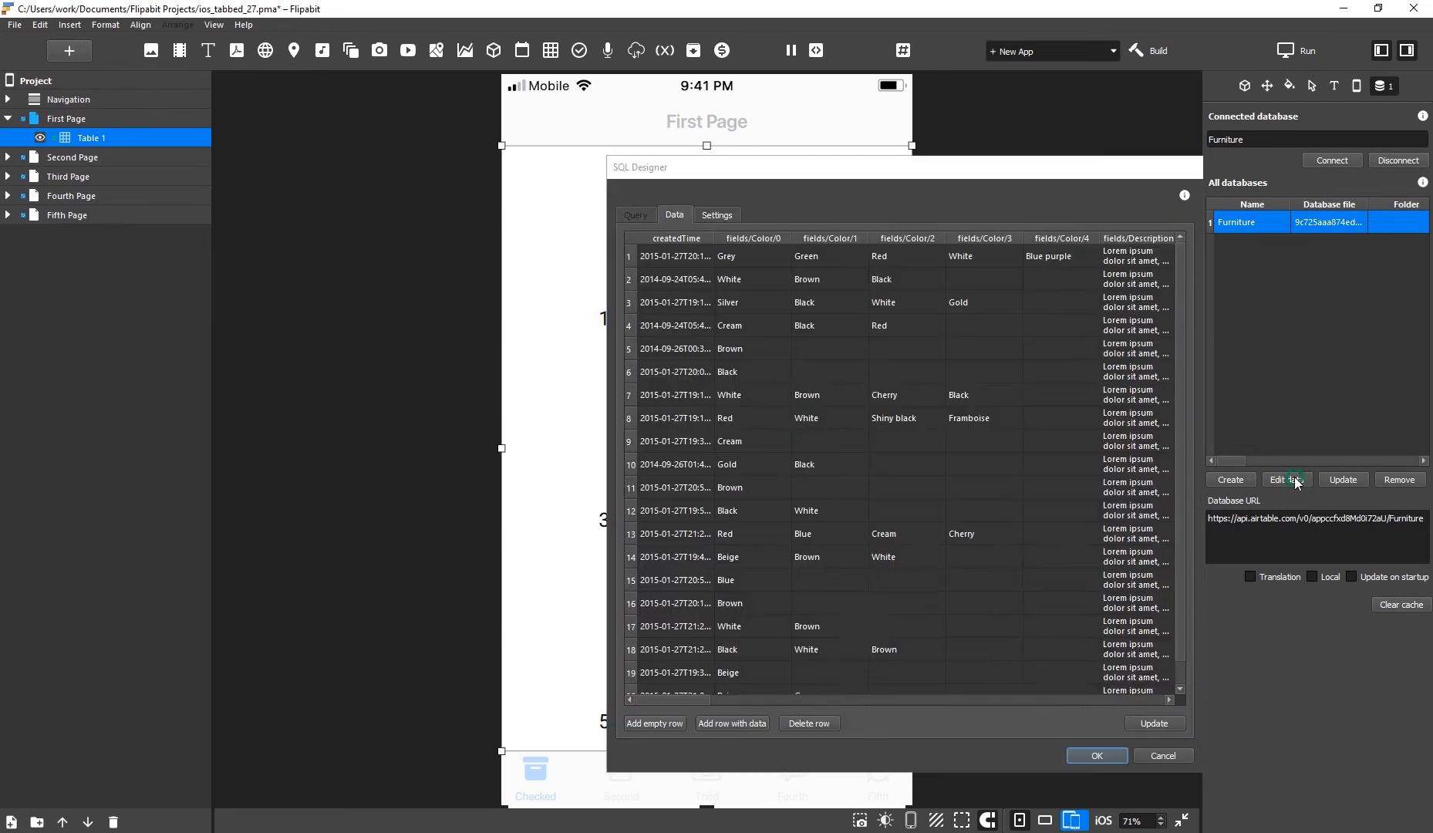